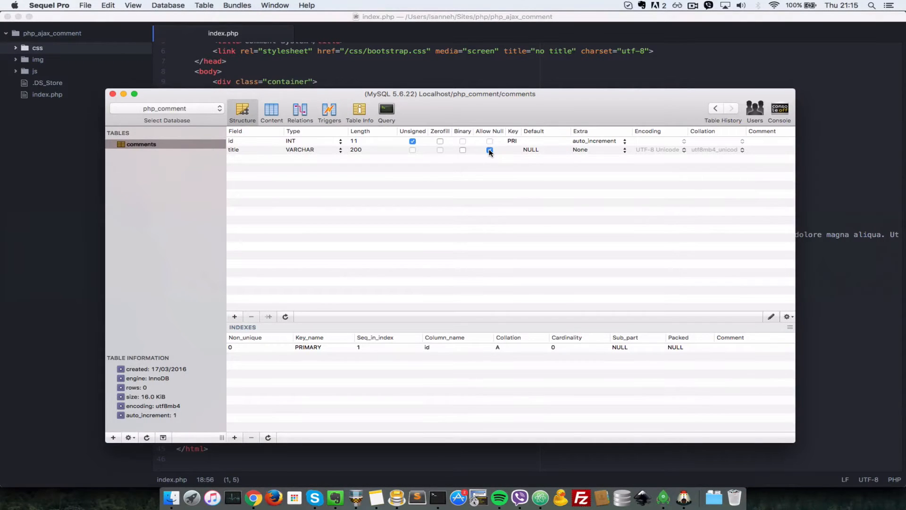
Create a new 'body' field in the comments structure and set its type to TEXT
click(233, 149)
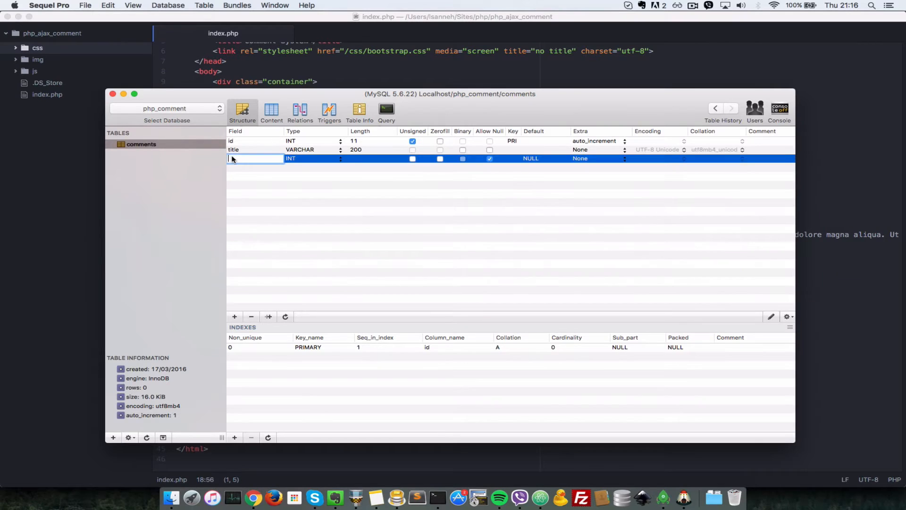
text(body)
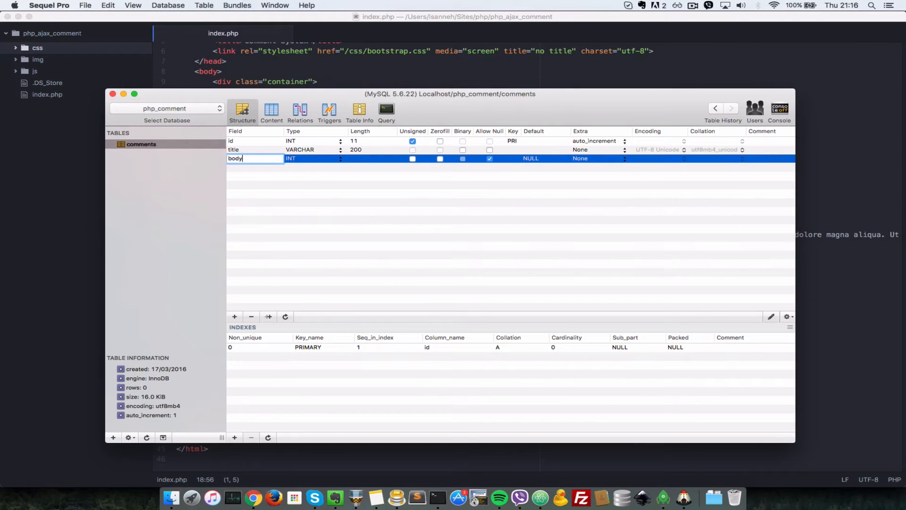
click(340, 158)
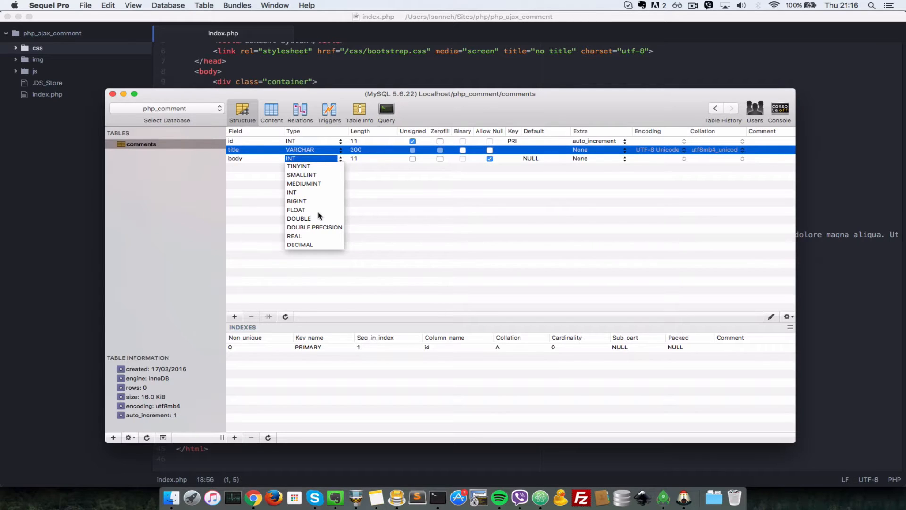
scroll(down, 3)
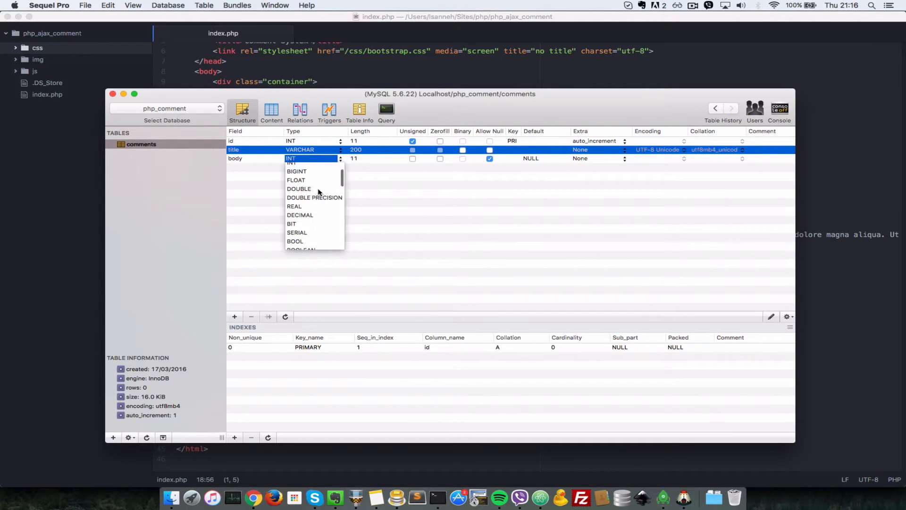
scroll(down, 3)
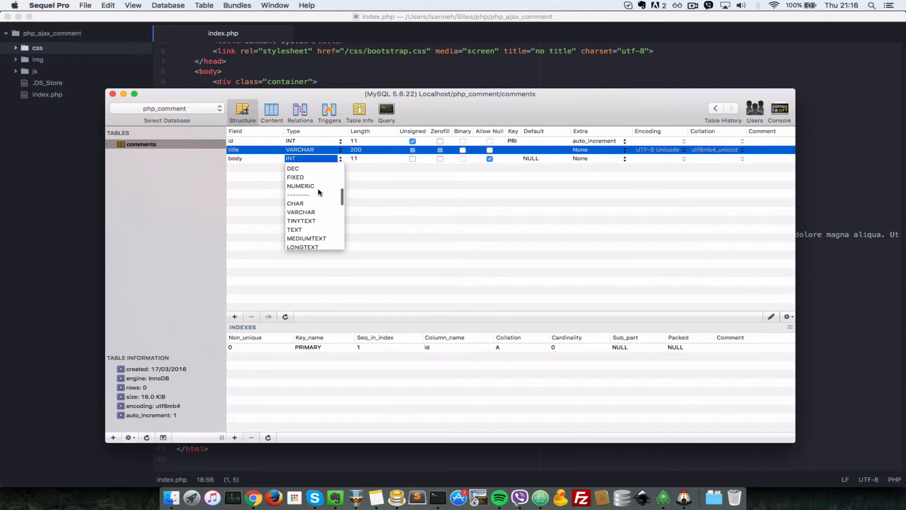
click(294, 229)
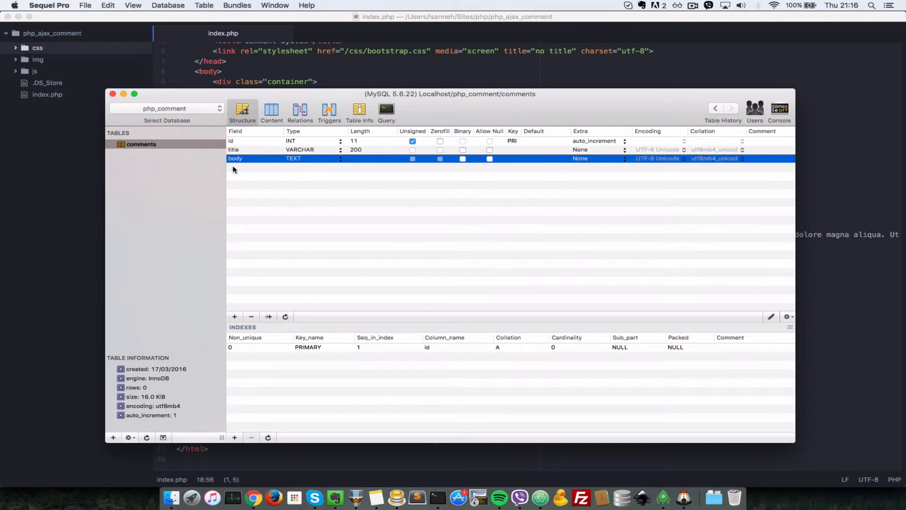
Add a 'parent_id' INT(11) field with NULL disallowed and default value 0
text(parent_id)
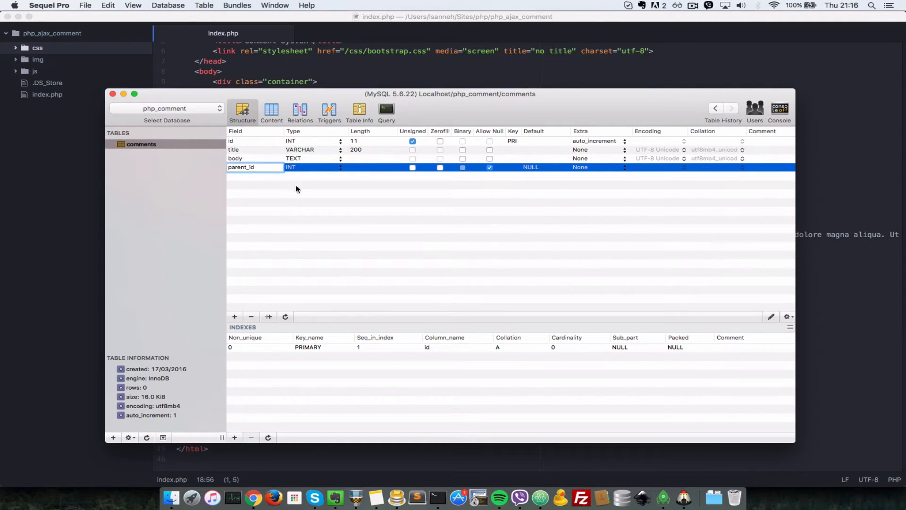
click(251, 167)
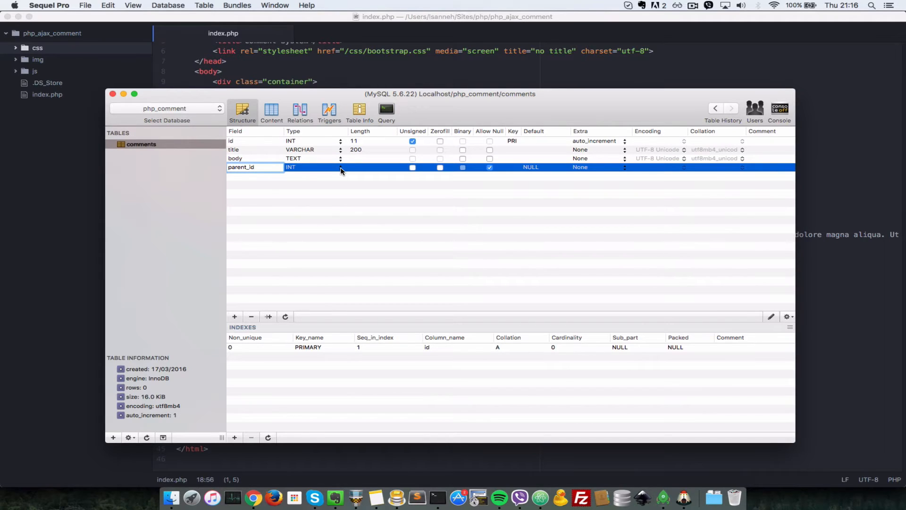
click(340, 167)
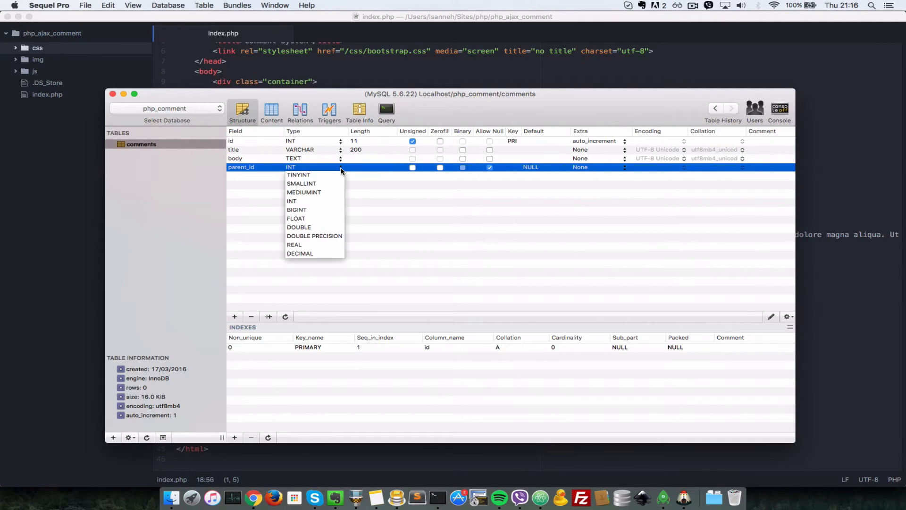
mouse_move(359, 175)
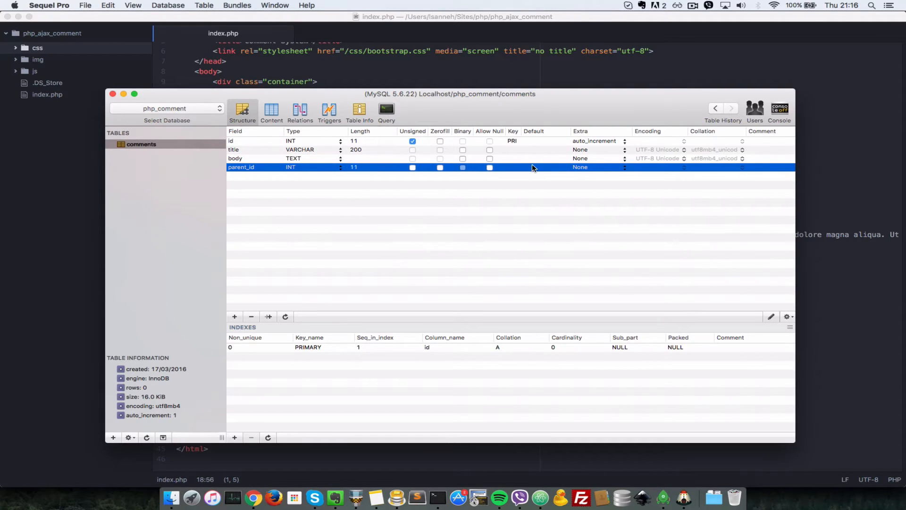
text(0)
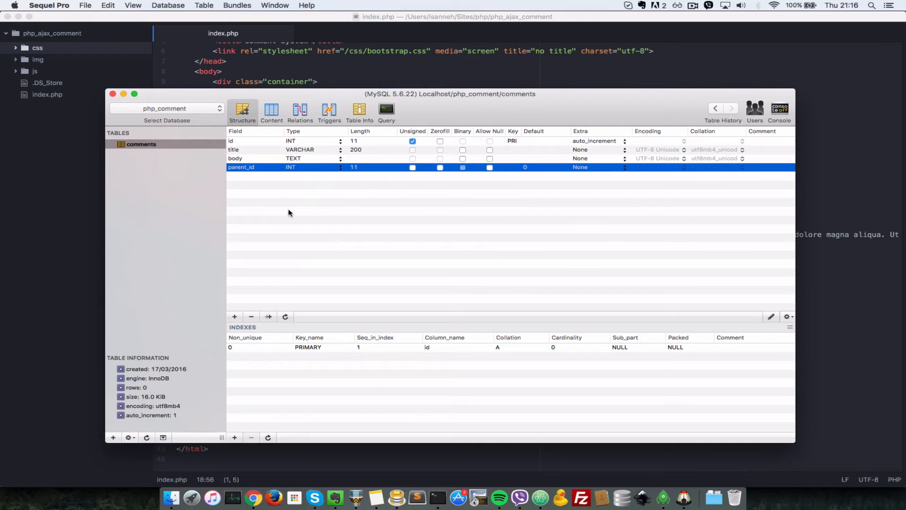
Add a 'create_at' field of type DATETIME with Allow Null unchecked
click(235, 317)
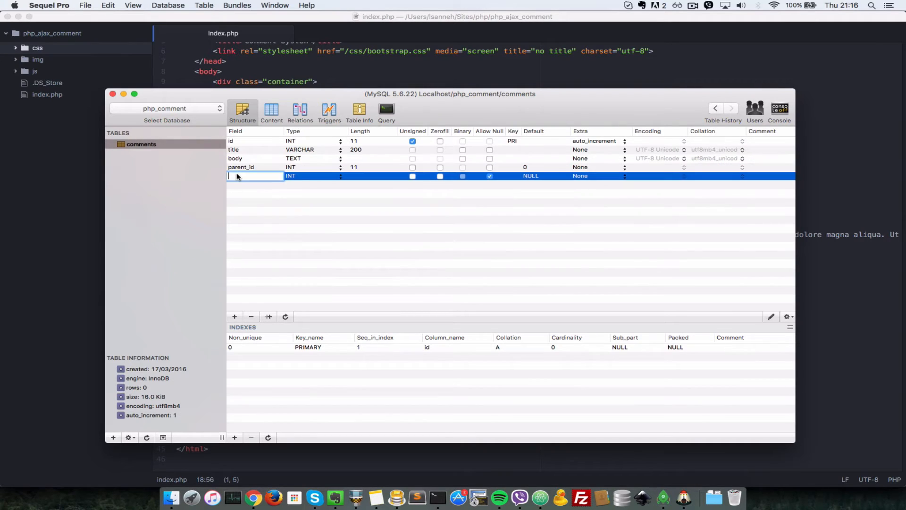
text(create_at)
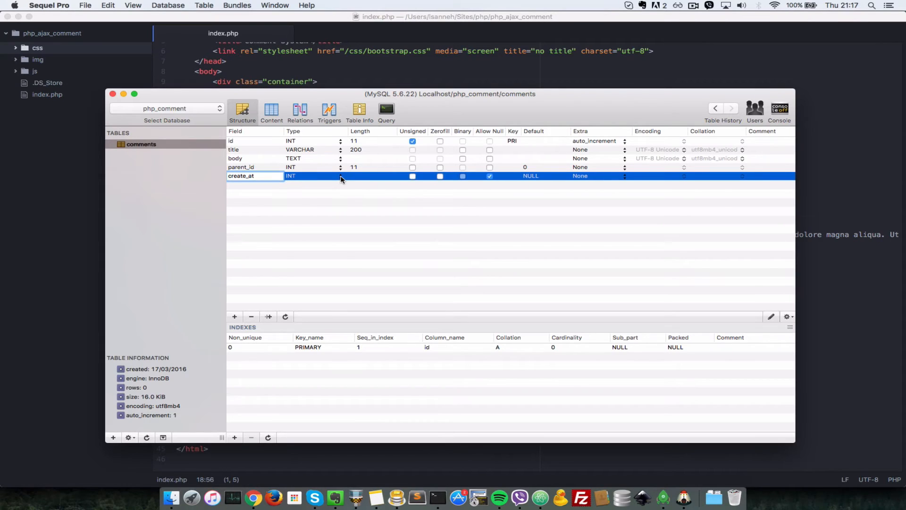
click(341, 175)
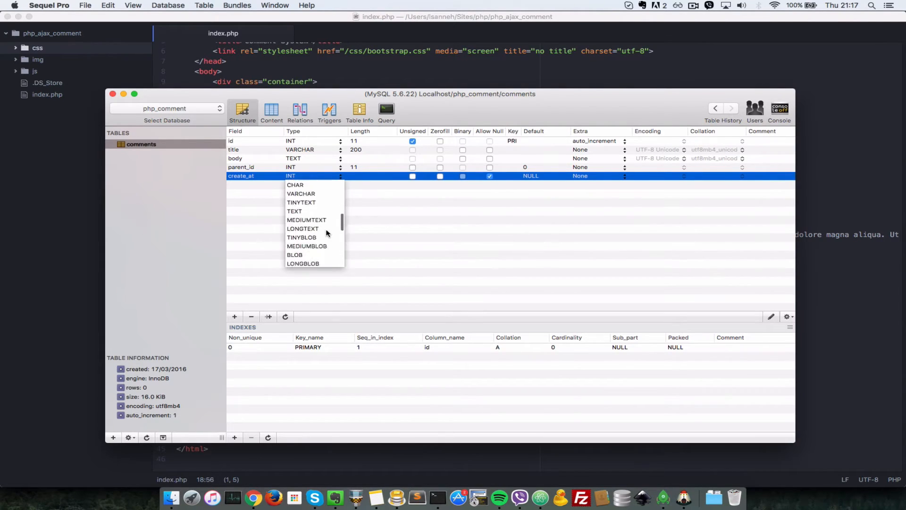
scroll(down, 3)
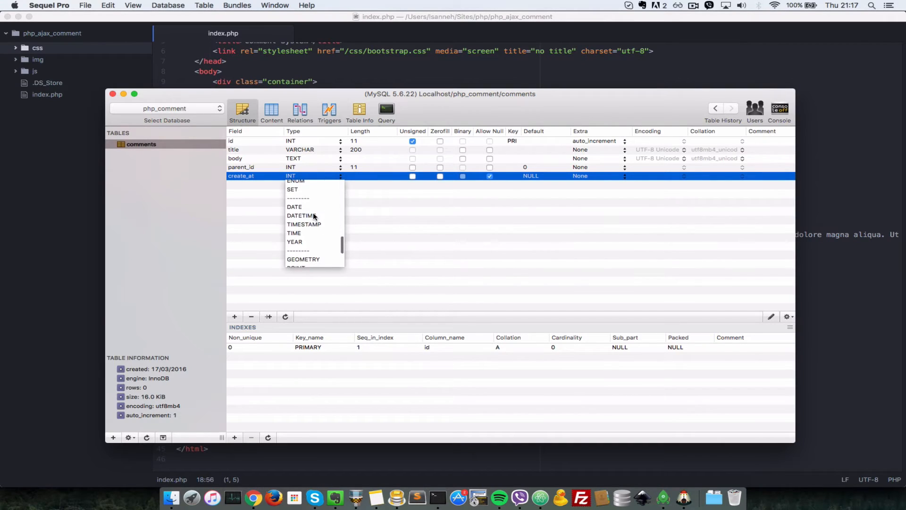
click(300, 215)
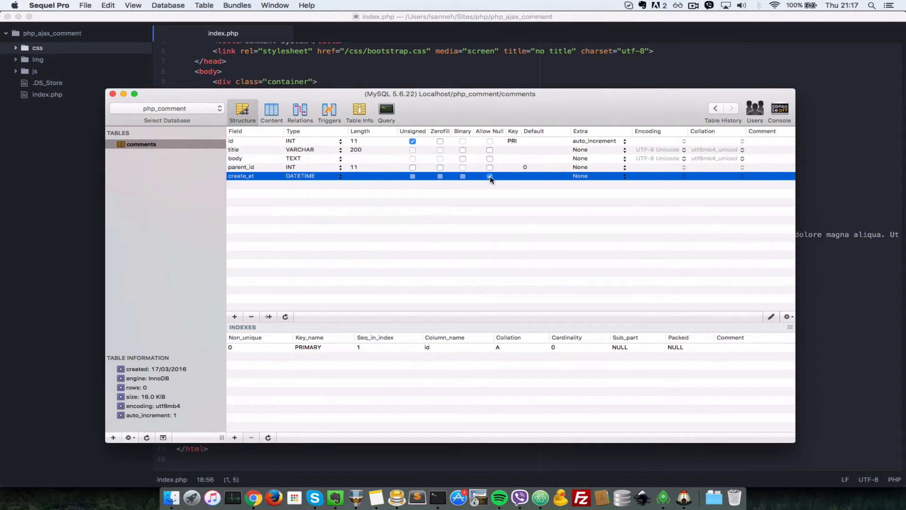
click(489, 176)
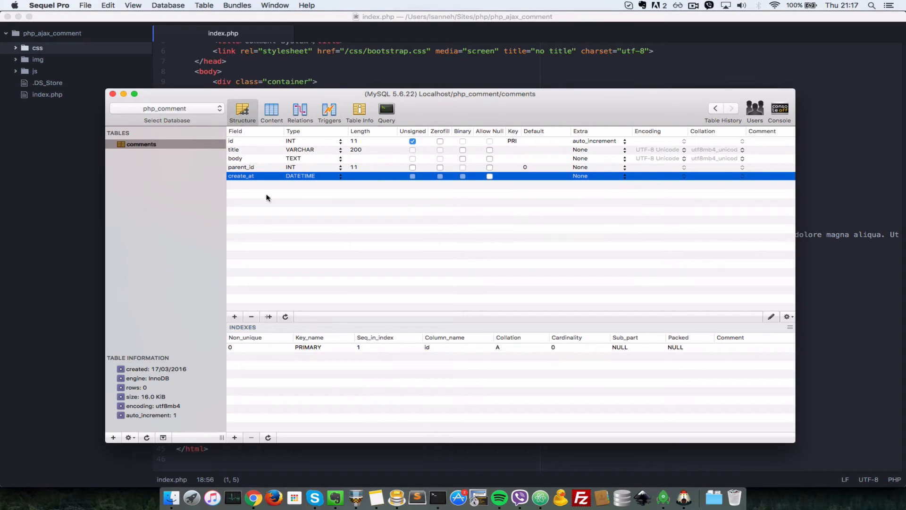
mouse_move(243, 187)
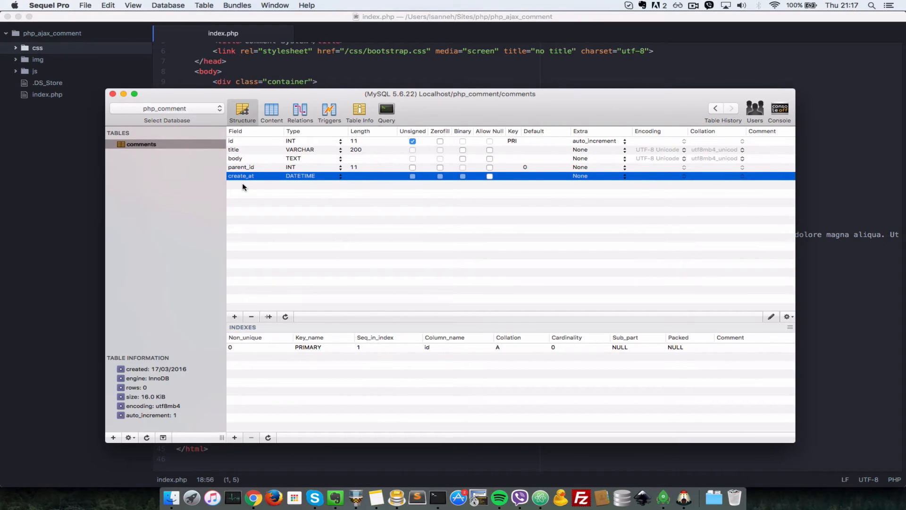
Add an 'updated_at' field of type DATETIME with Allow Null unchecked
text(updated_at)
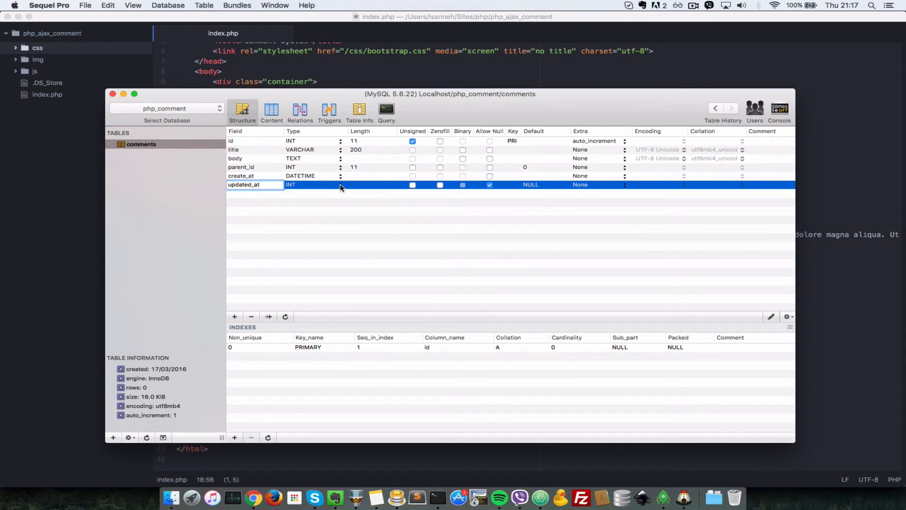
click(340, 185)
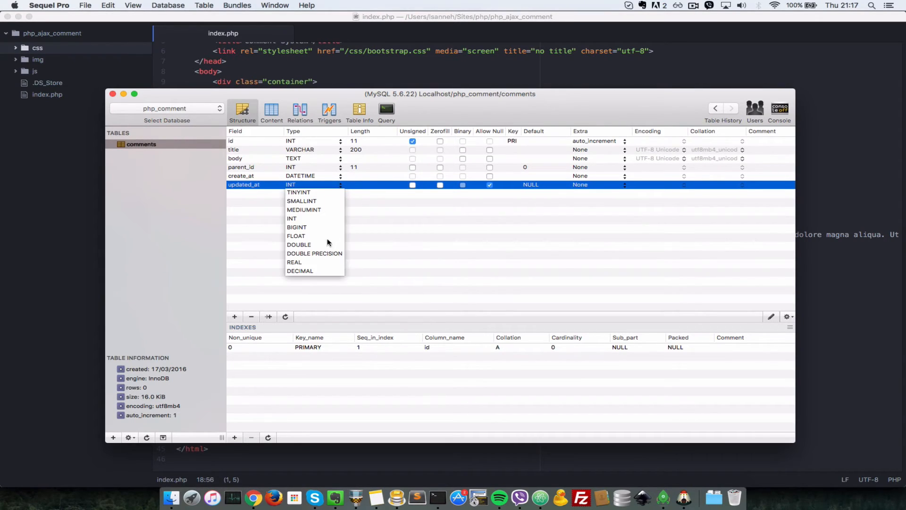
scroll(down, 3)
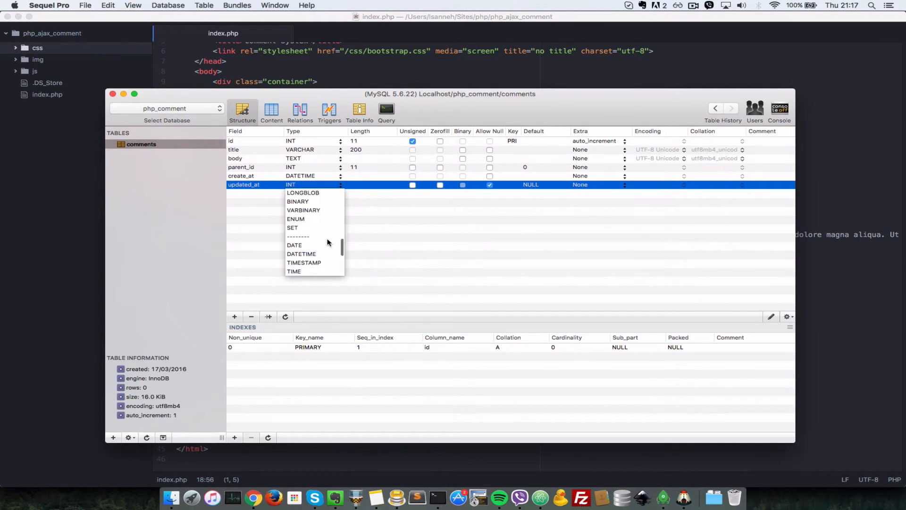
click(301, 254)
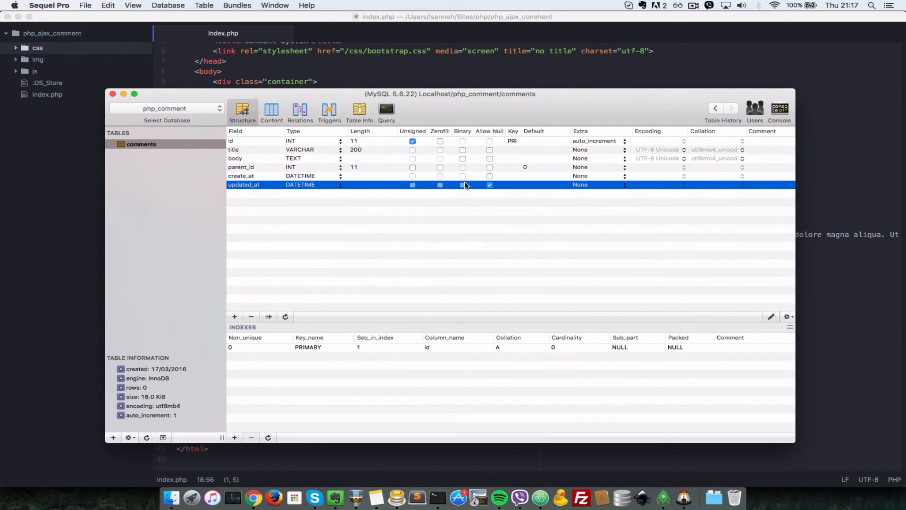
click(490, 184)
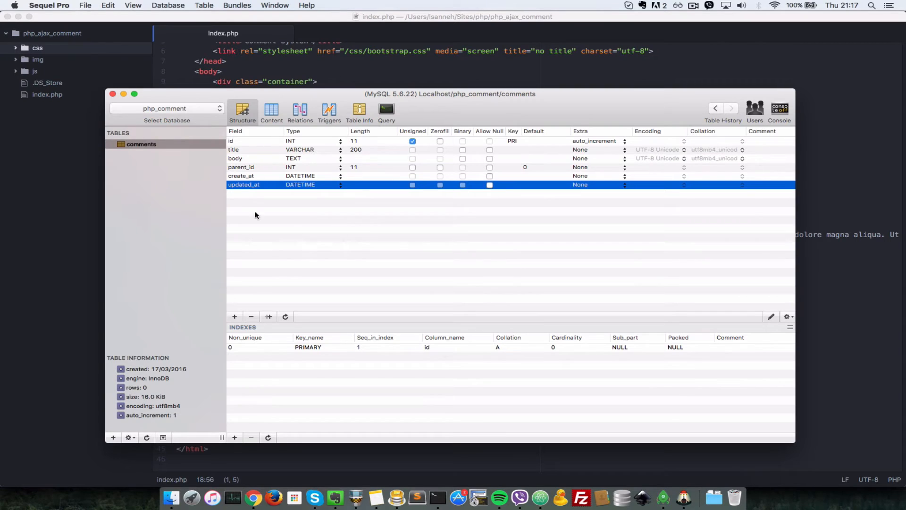
mouse_move(244, 201)
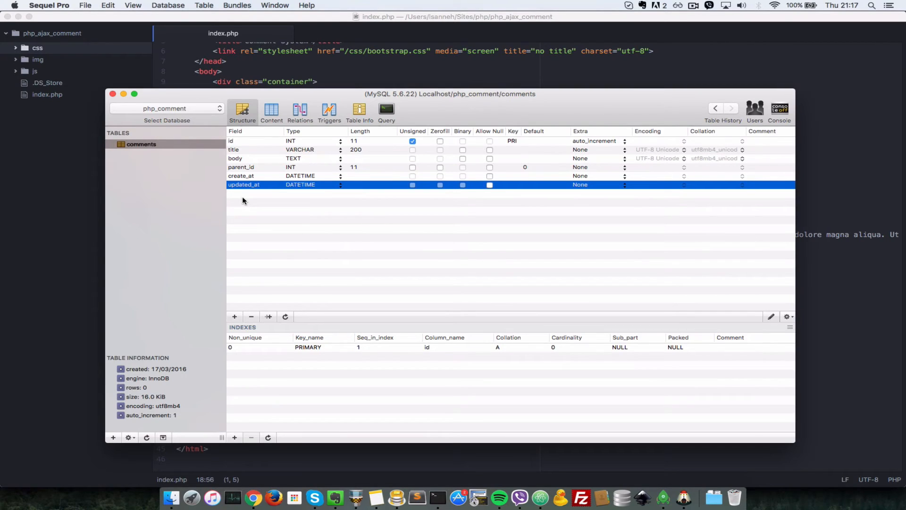
mouse_move(268, 218)
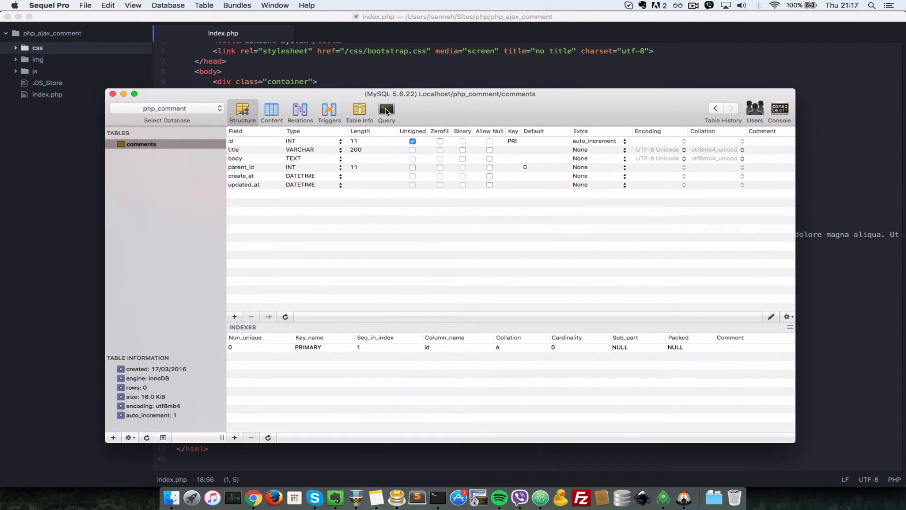
mouse_move(386, 112)
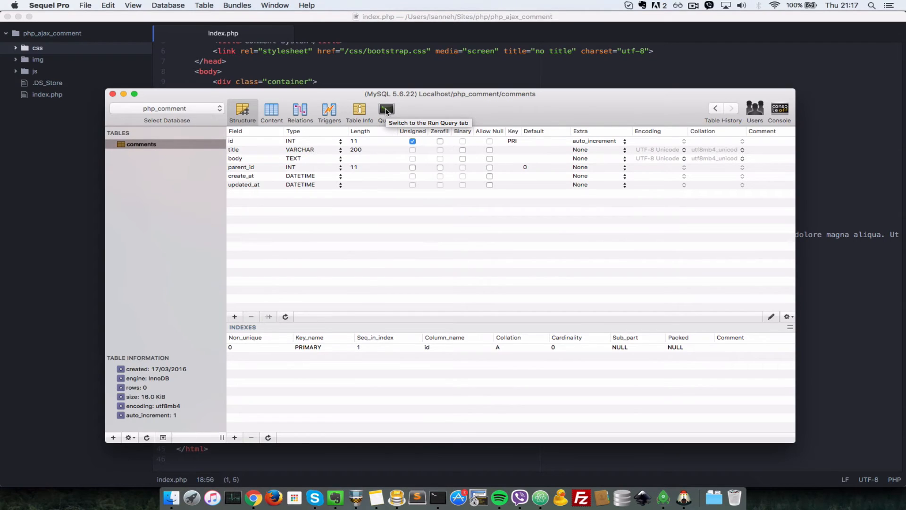
Glance at the Query editor, then check the empty six-column comments table in Content
click(387, 110)
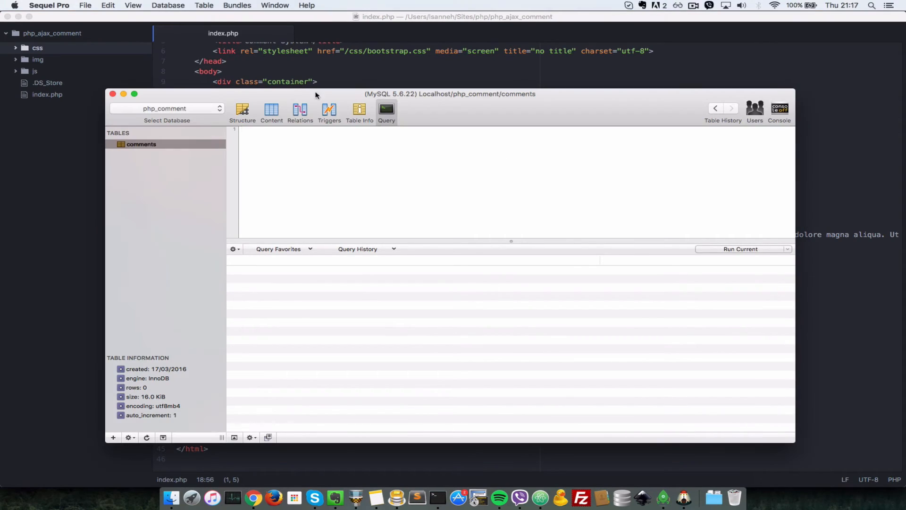
click(272, 112)
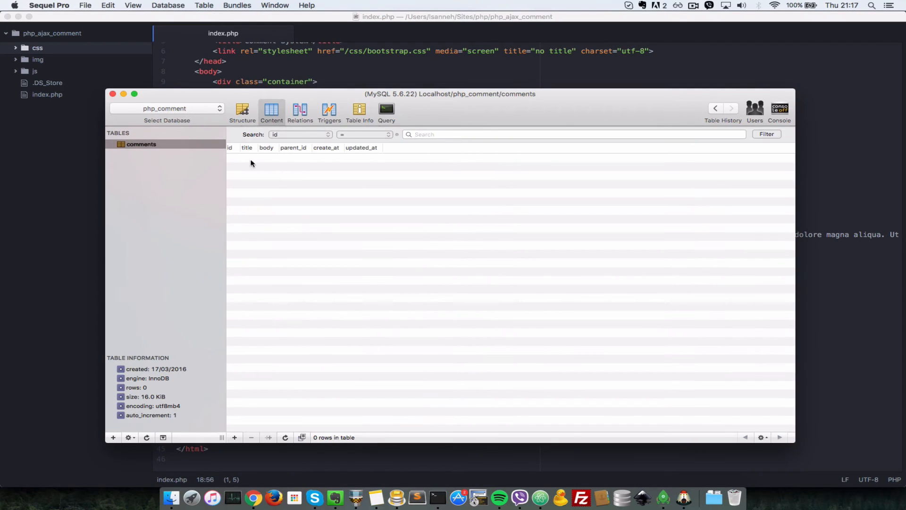
mouse_move(357, 154)
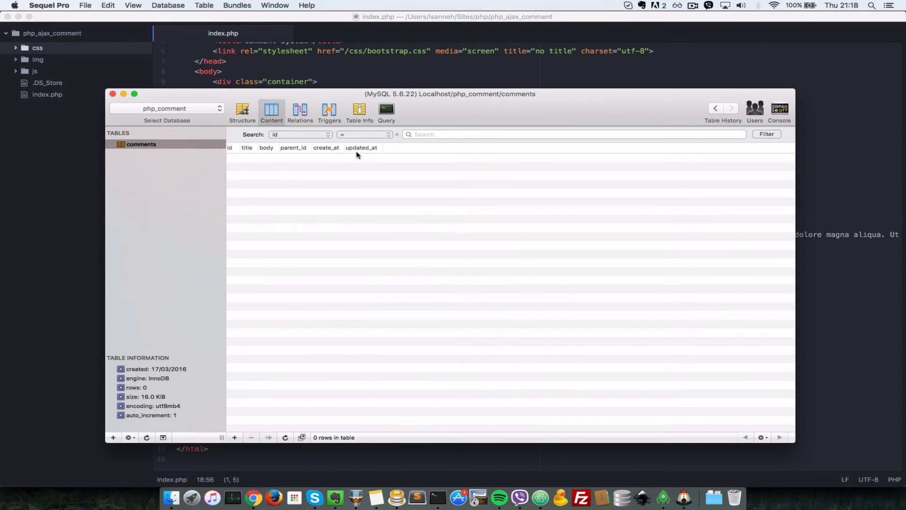
Run the five-row INSERT INTO comments statement, which fails on unknown column 'created_at'
click(387, 111)
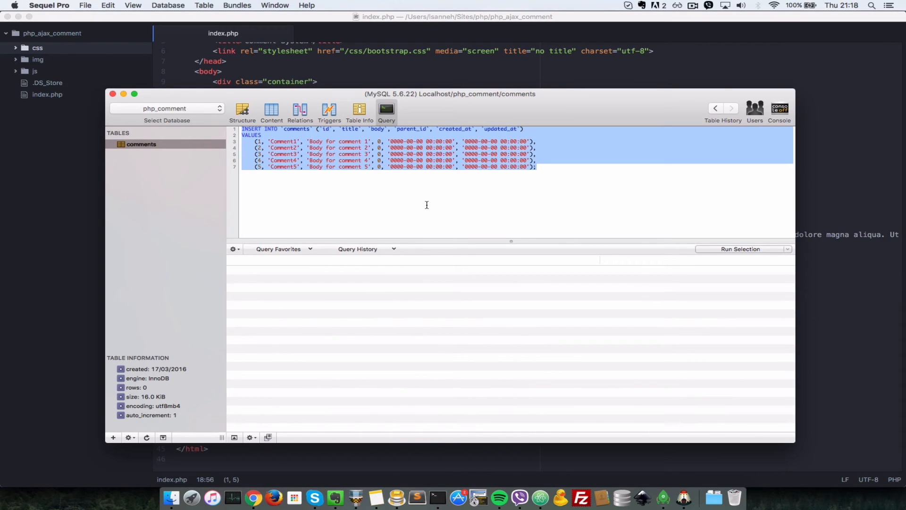
mouse_move(325, 267)
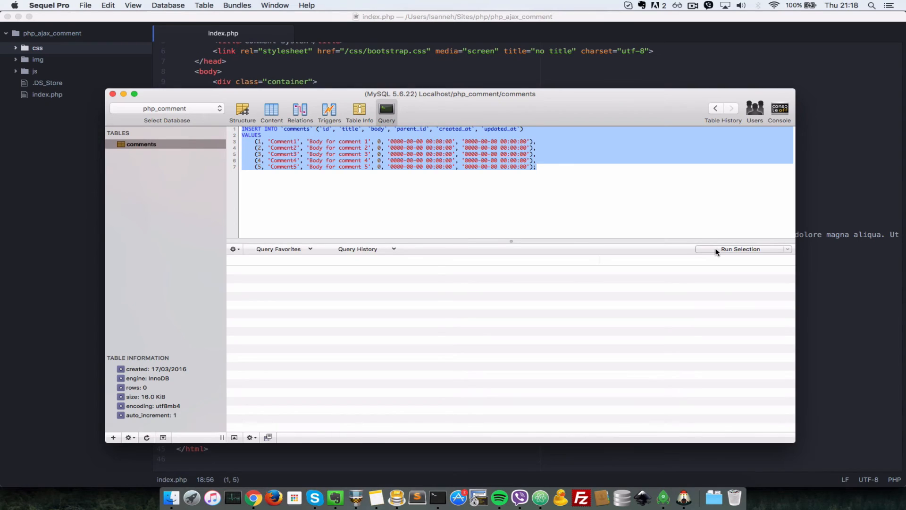
click(740, 249)
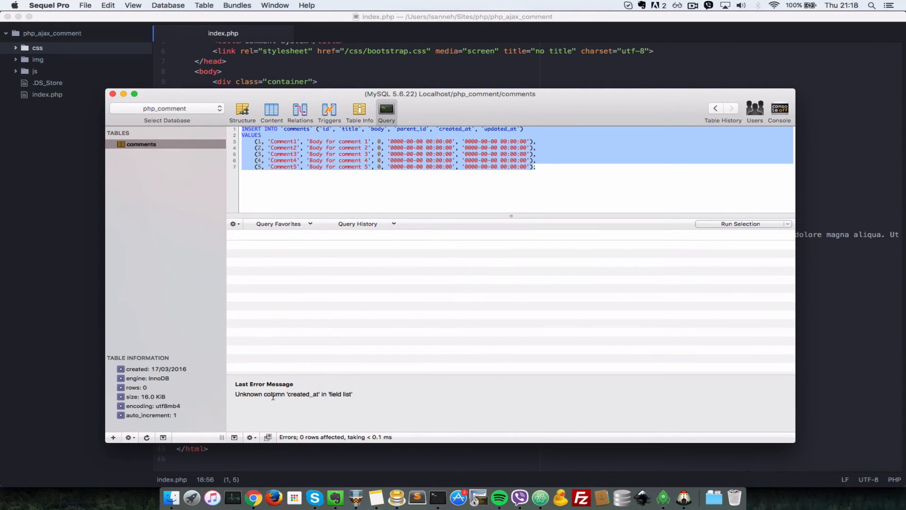
mouse_move(349, 280)
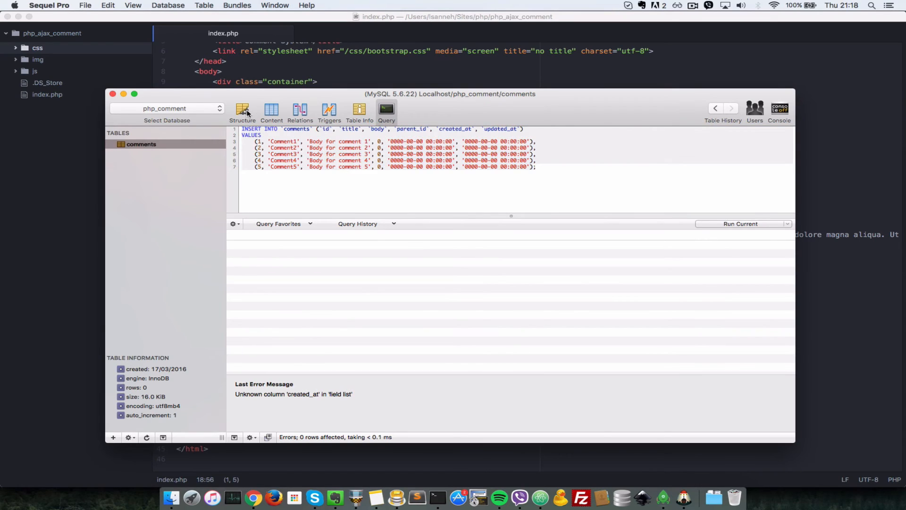
Rename create_at to created_at, then rerun the INSERT, affecting five rows
click(242, 109)
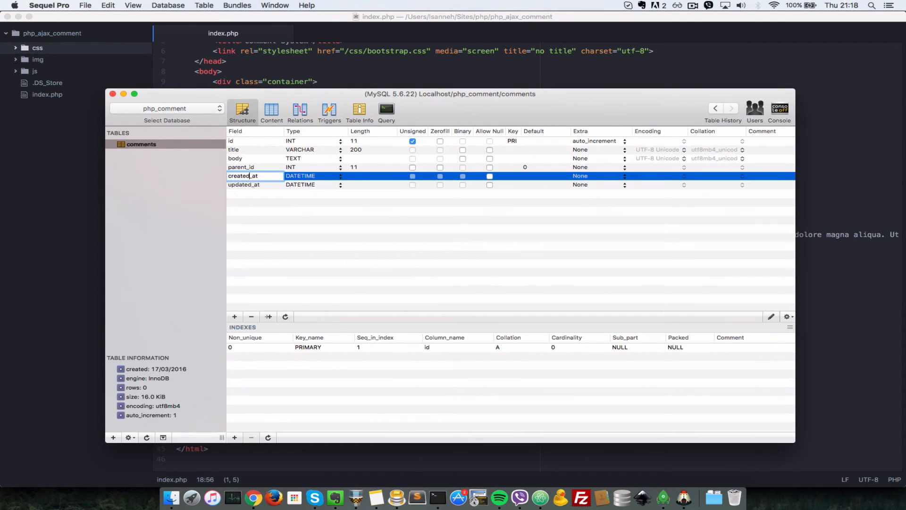
click(386, 110)
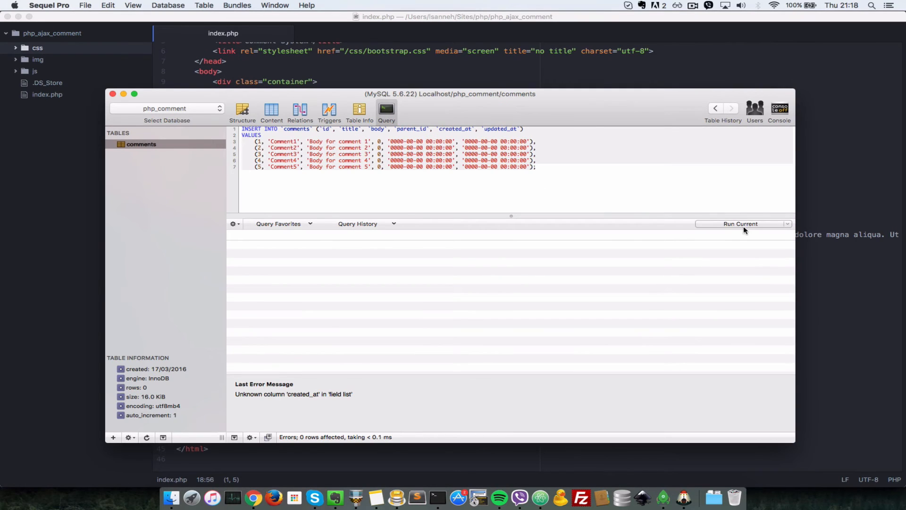
click(741, 223)
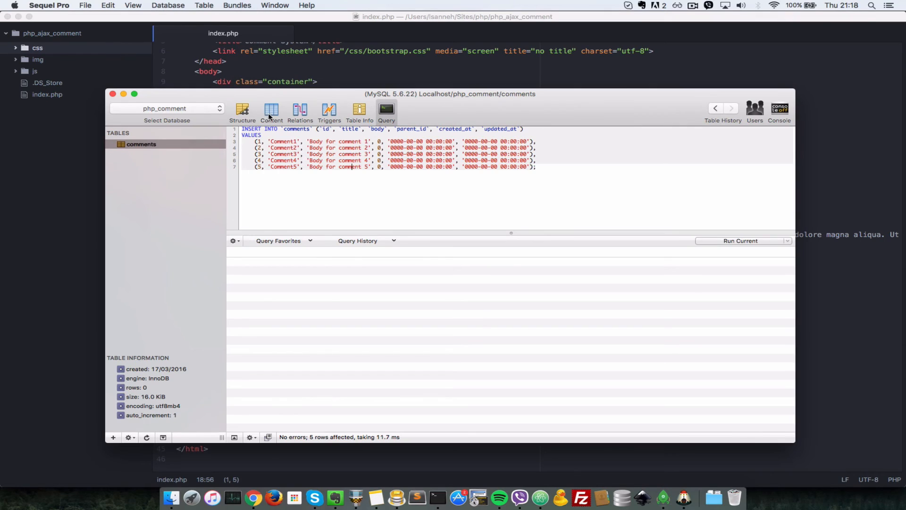
Browse the comments content showing Comment1 through Comment5 with ids 1-5
click(271, 112)
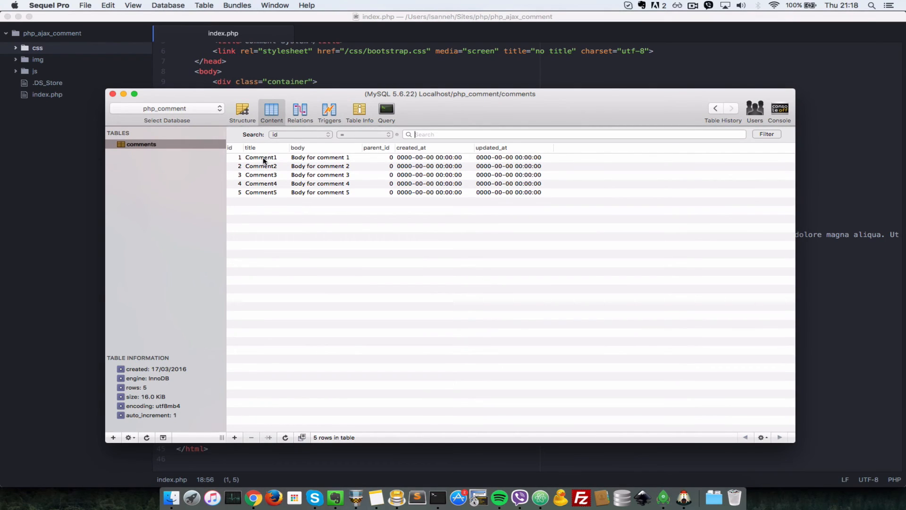
mouse_move(266, 165)
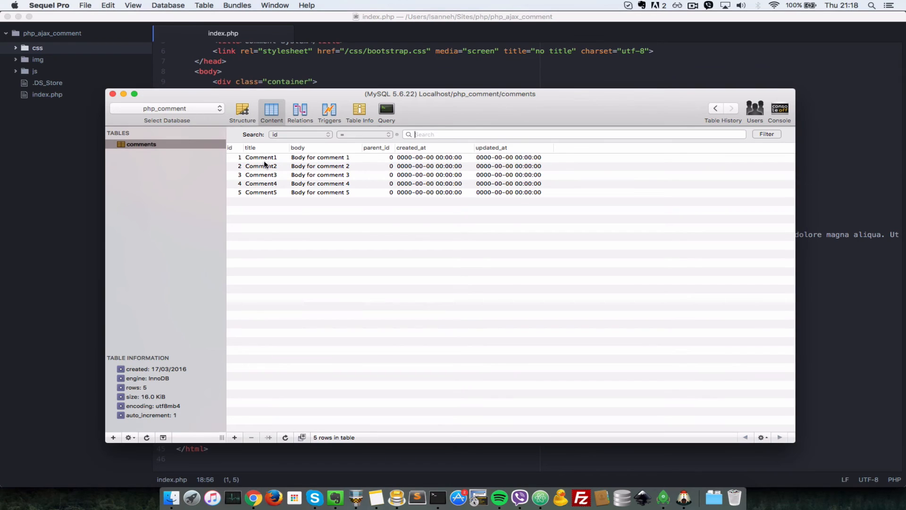
mouse_move(277, 229)
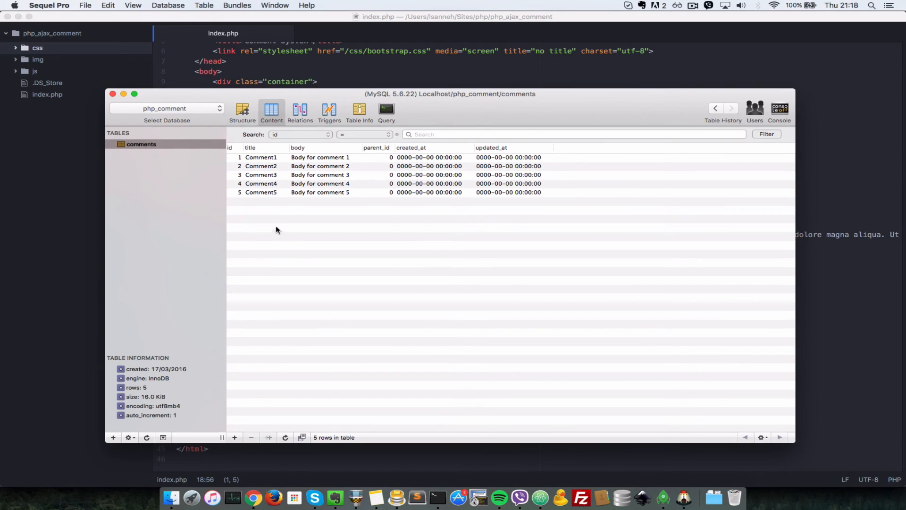
mouse_move(278, 233)
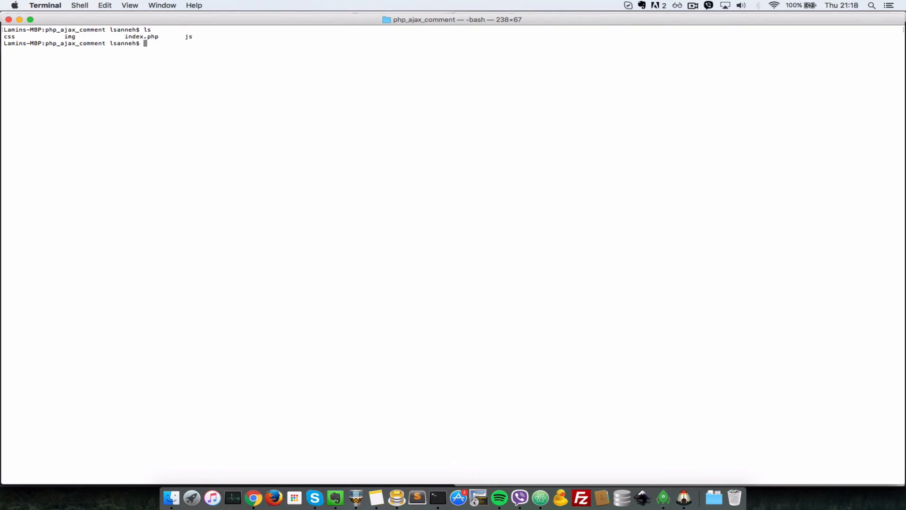
mouse_move(540, 495)
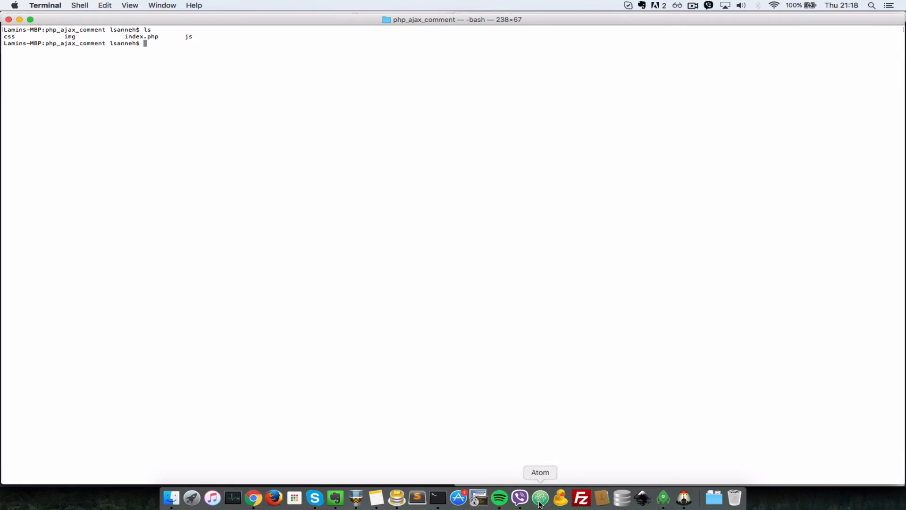
Switch to Atom to view index.php in the php_ajax_comment project
click(539, 495)
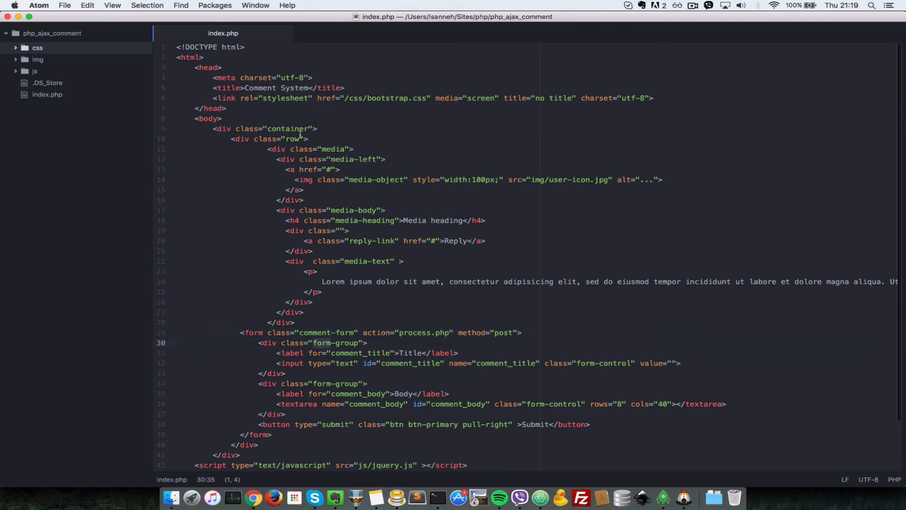
click(329, 220)
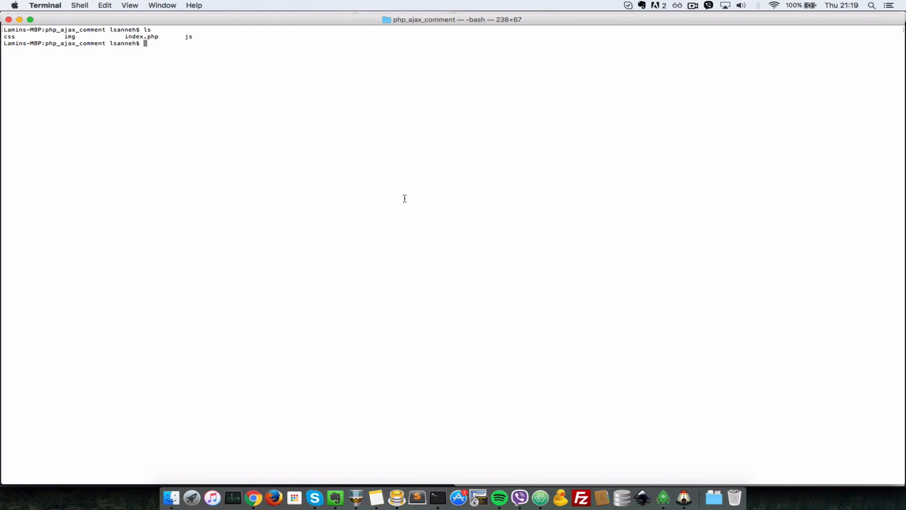
Run 'composer require illuminate/database illuminate/events' in the php_ajax_comment folder
text(composer require)
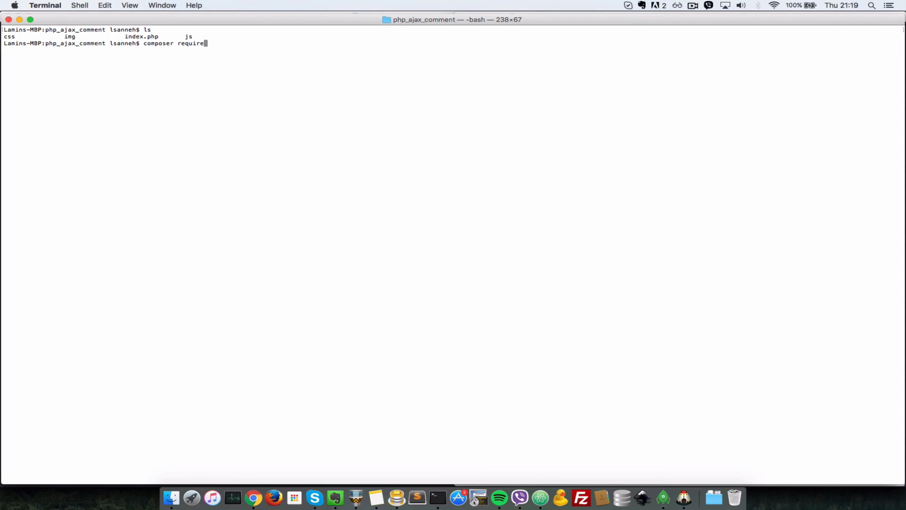
text(illumina)
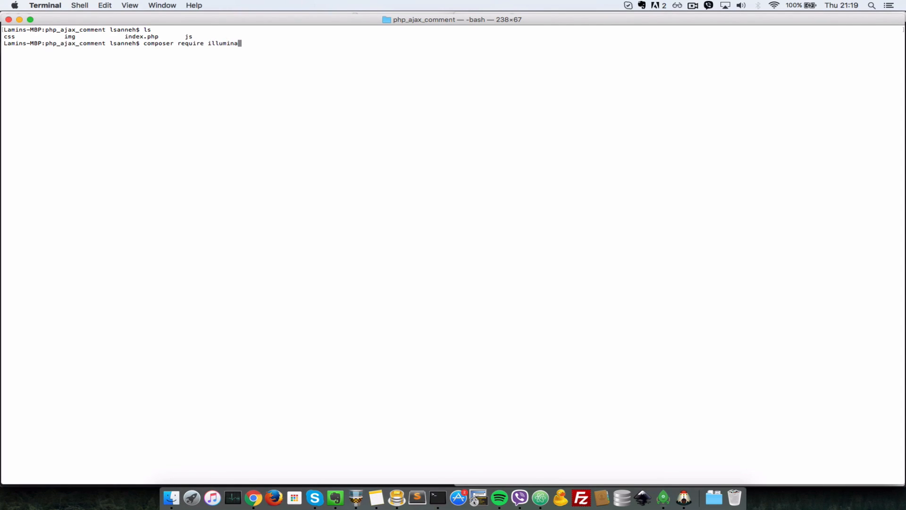
text(te/databas)
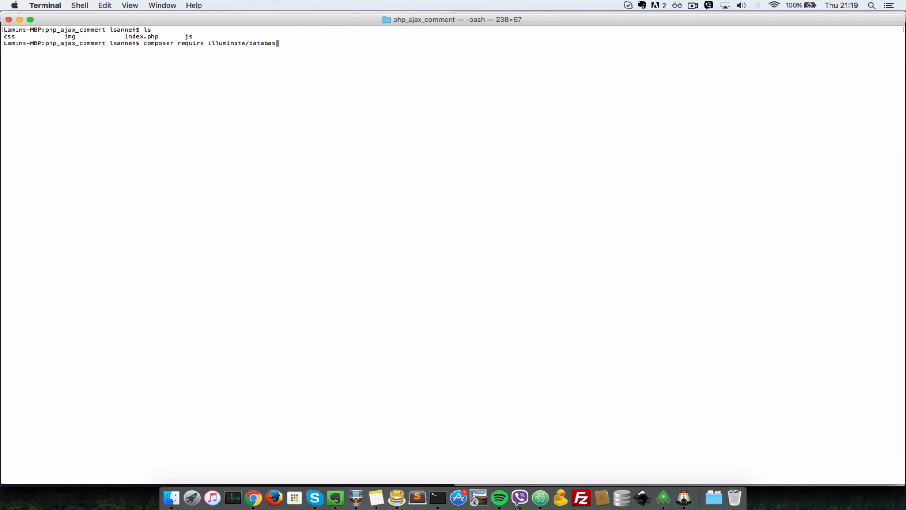
text(e illuminate/events)
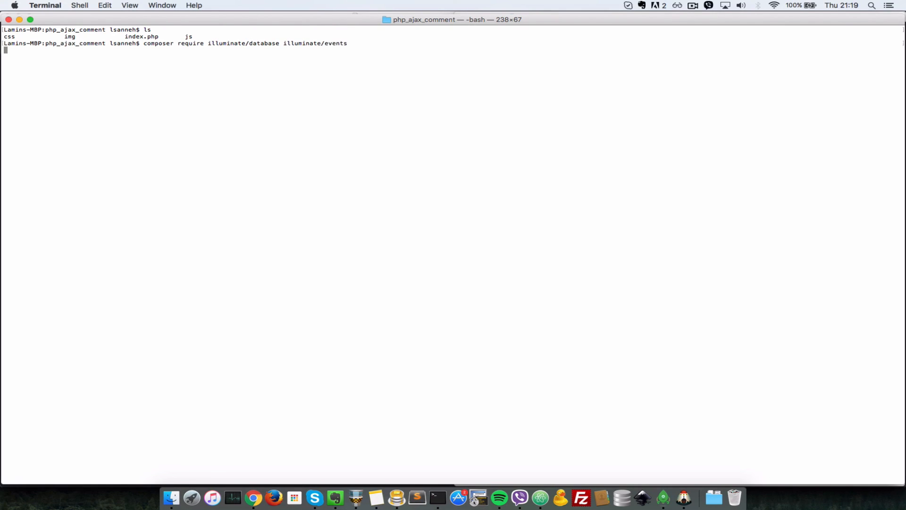
key(Return)
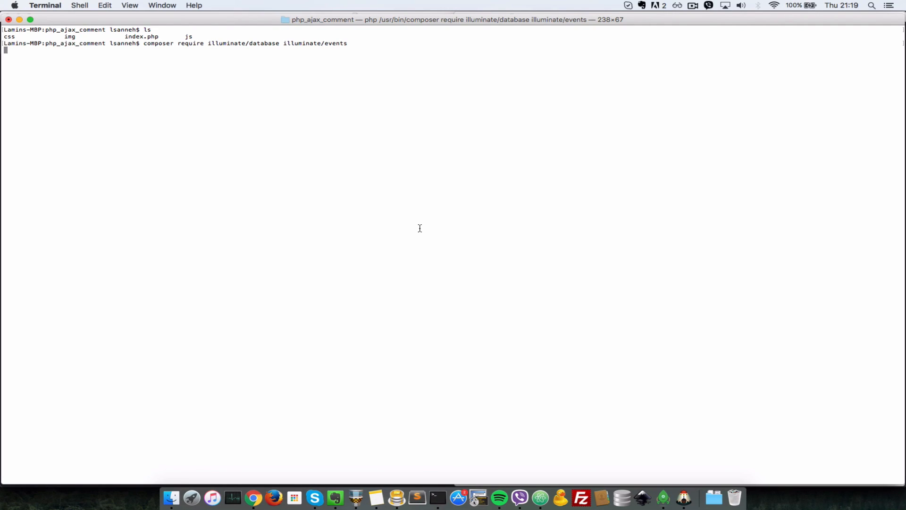